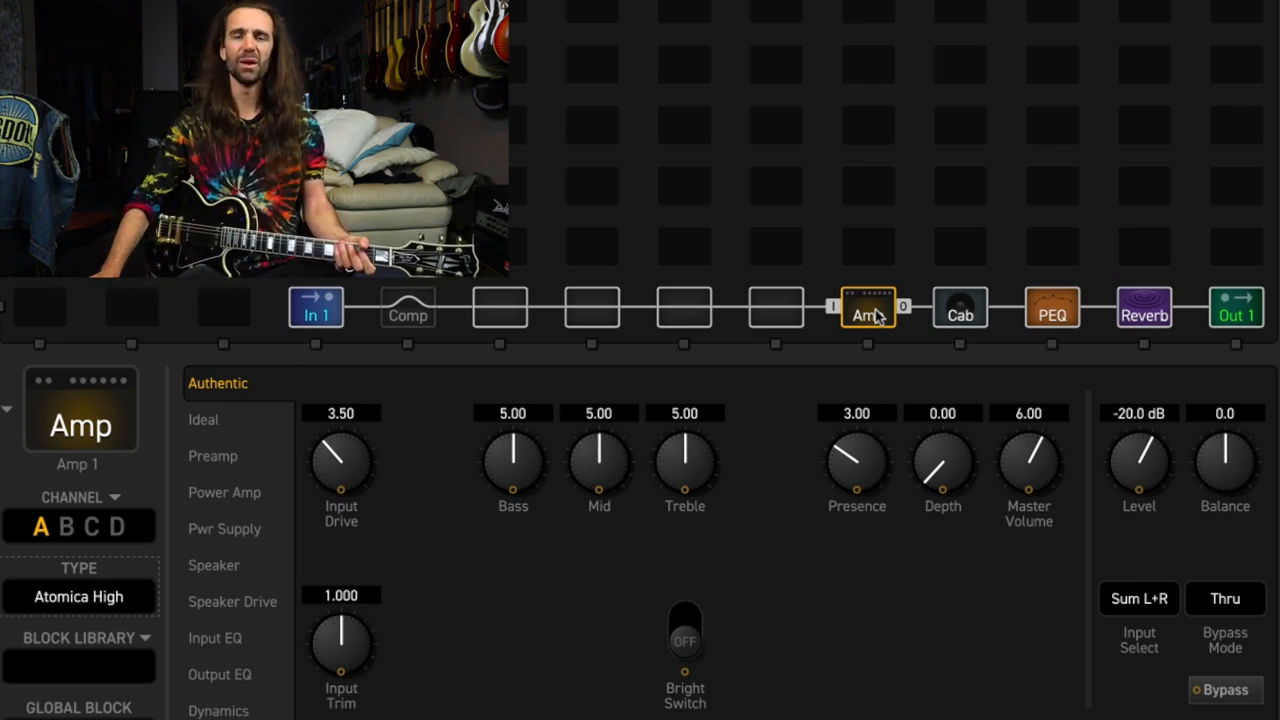
pyautogui.moveTo(776, 308)
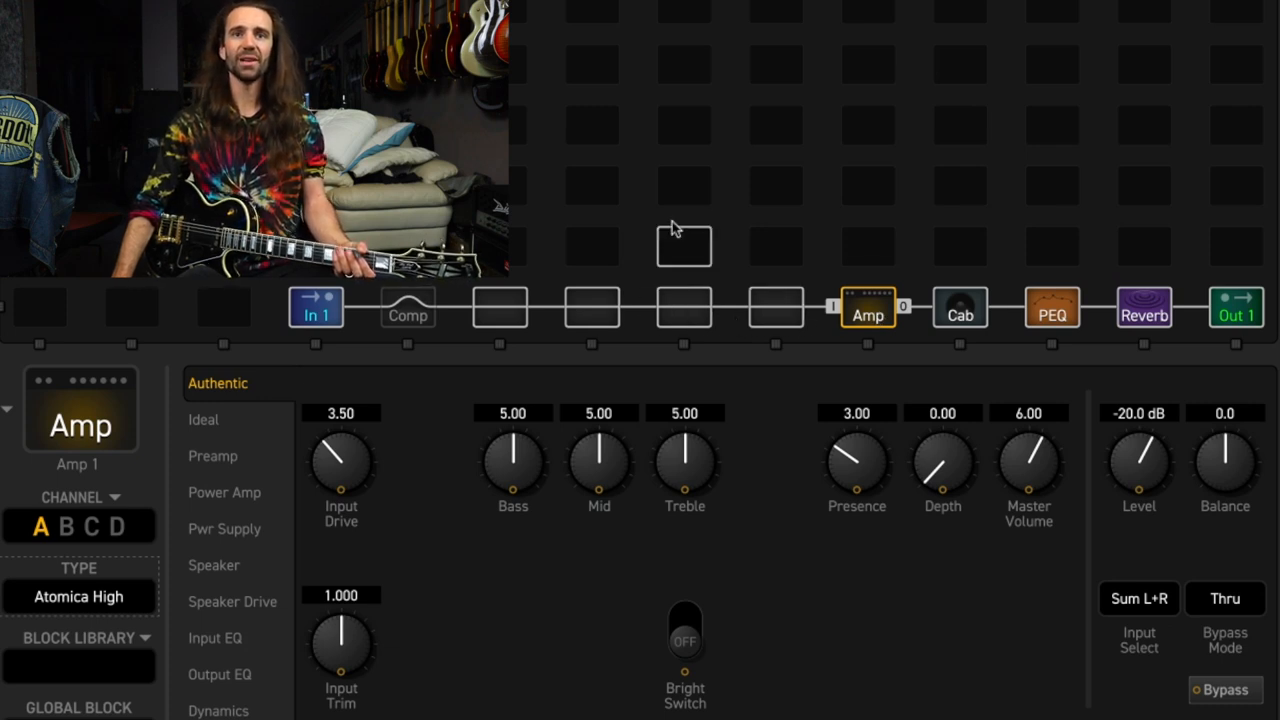
# Insert Chorus, Flanger 1 and Phaser blocks in stacked rows and wire them in parallel from the shunt
pyautogui.click(684, 246)
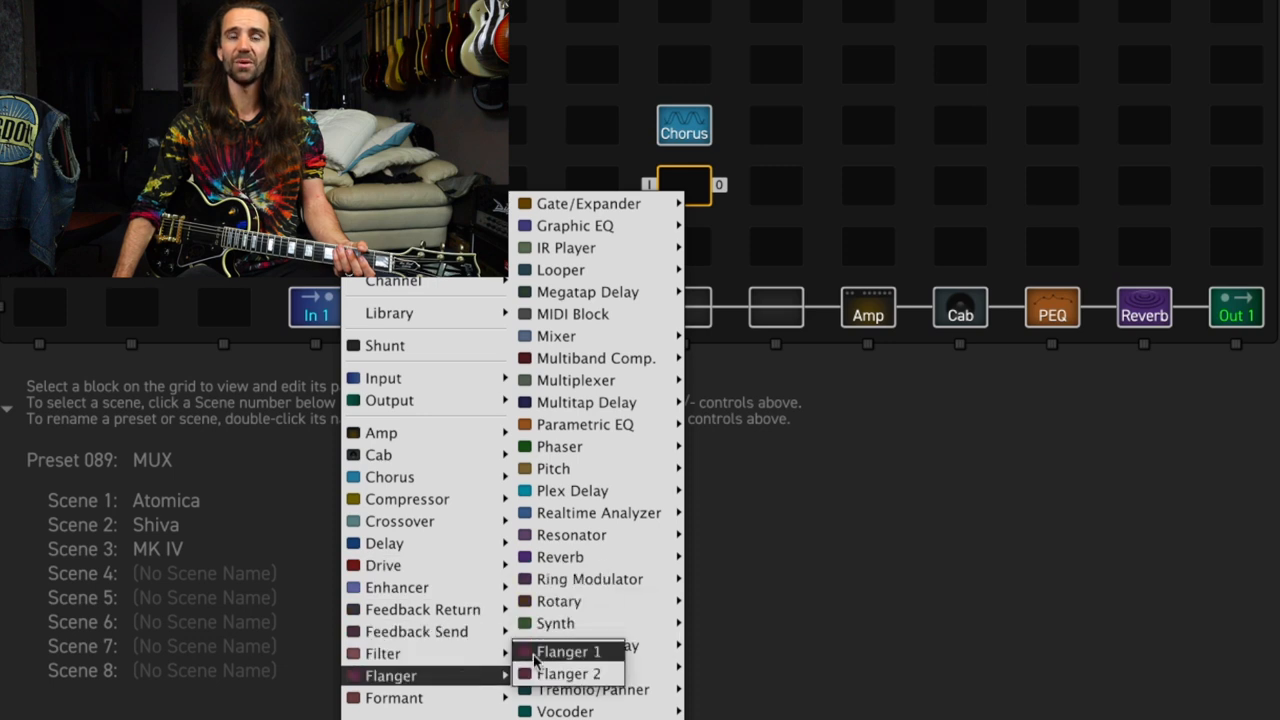
pyautogui.click(568, 652)
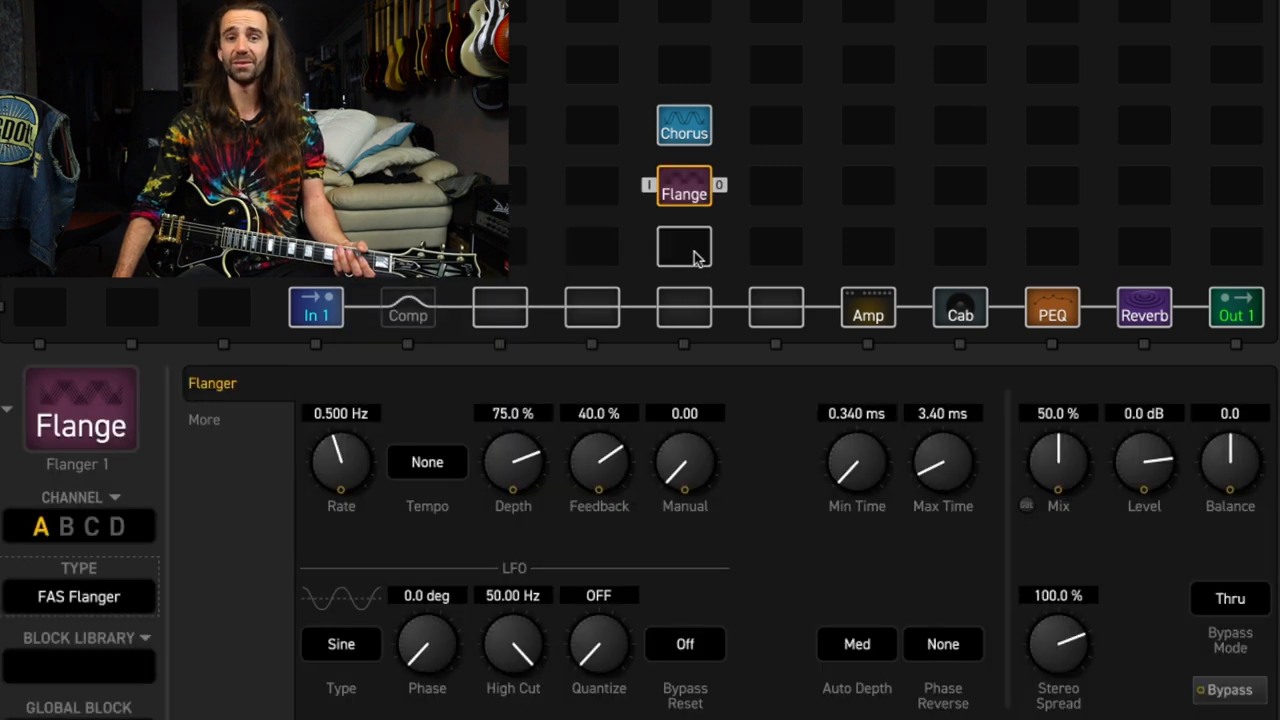
pyautogui.rightClick(684, 248)
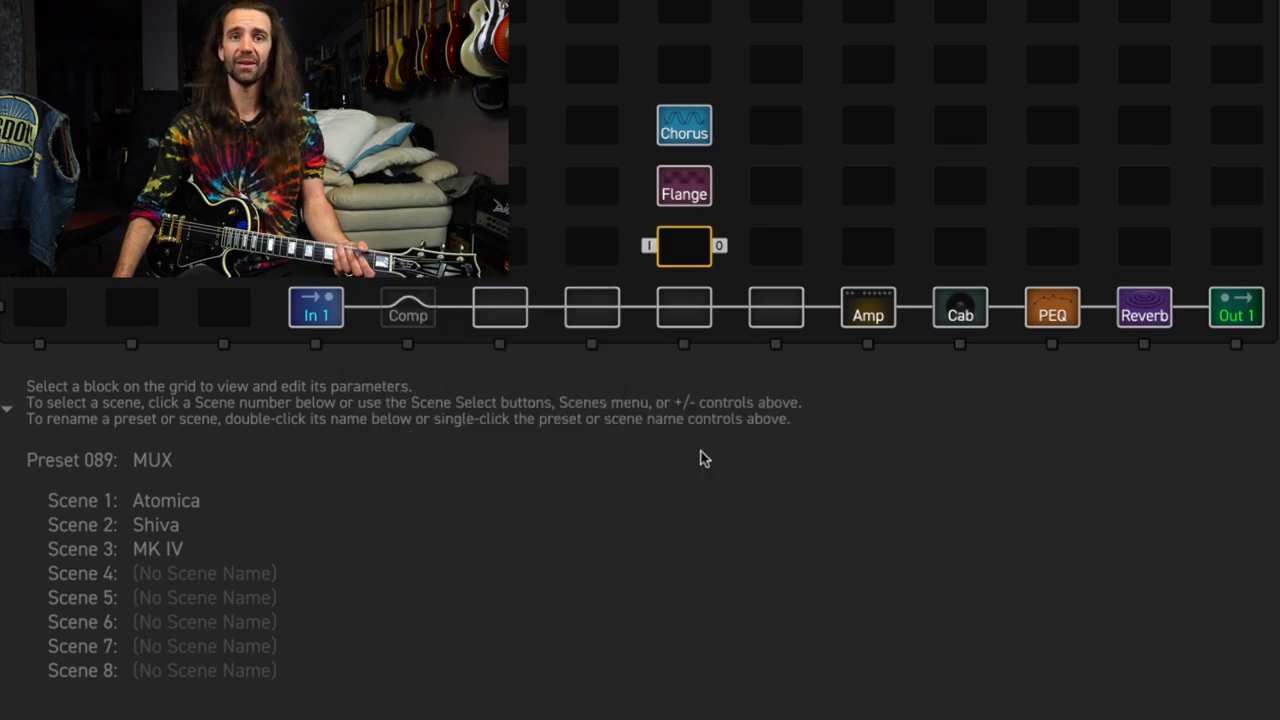
pyautogui.click(592, 308)
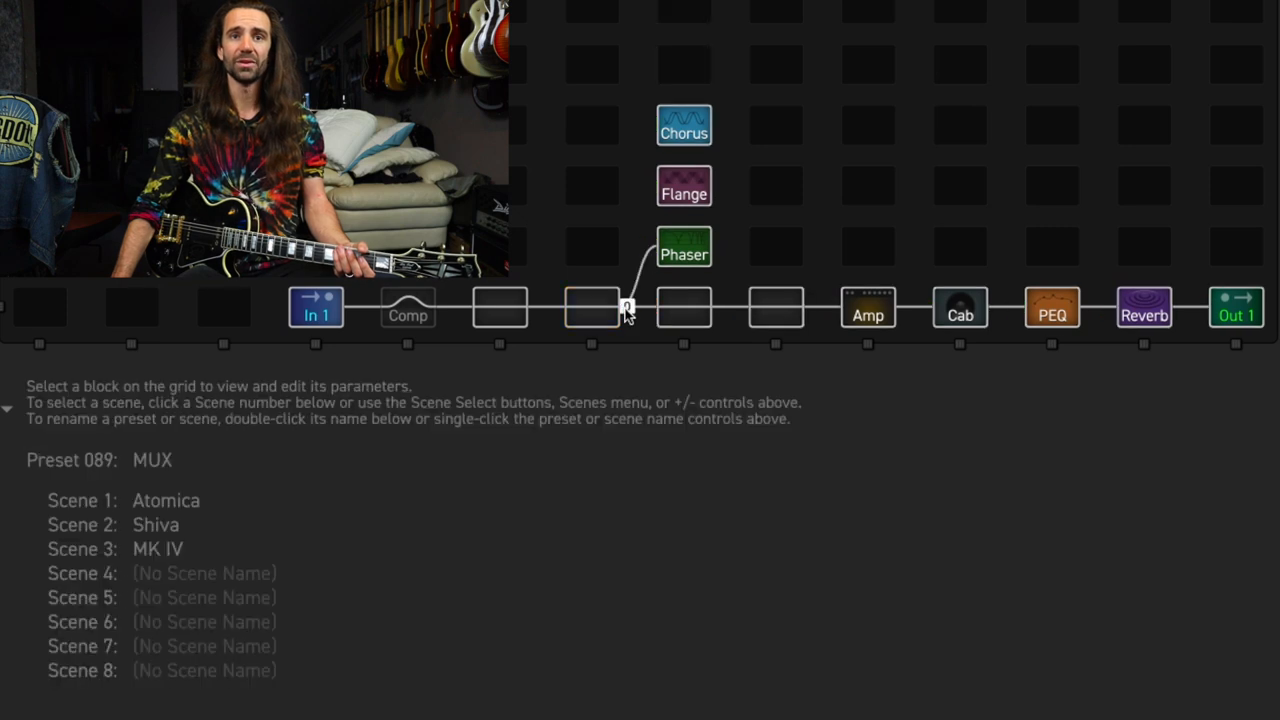
pyautogui.click(590, 308)
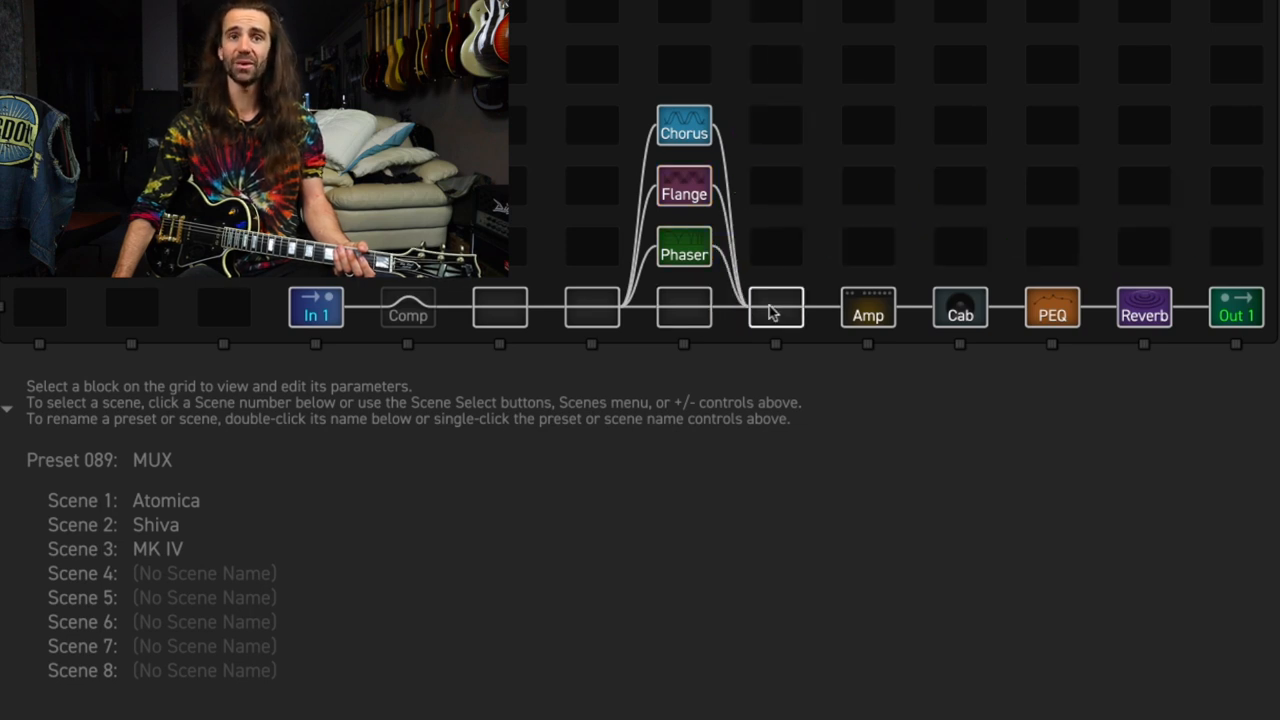
# Insert a Multiplexer in the slot before the Amp and set channel A's Input Select to Row 6
pyautogui.click(776, 308)
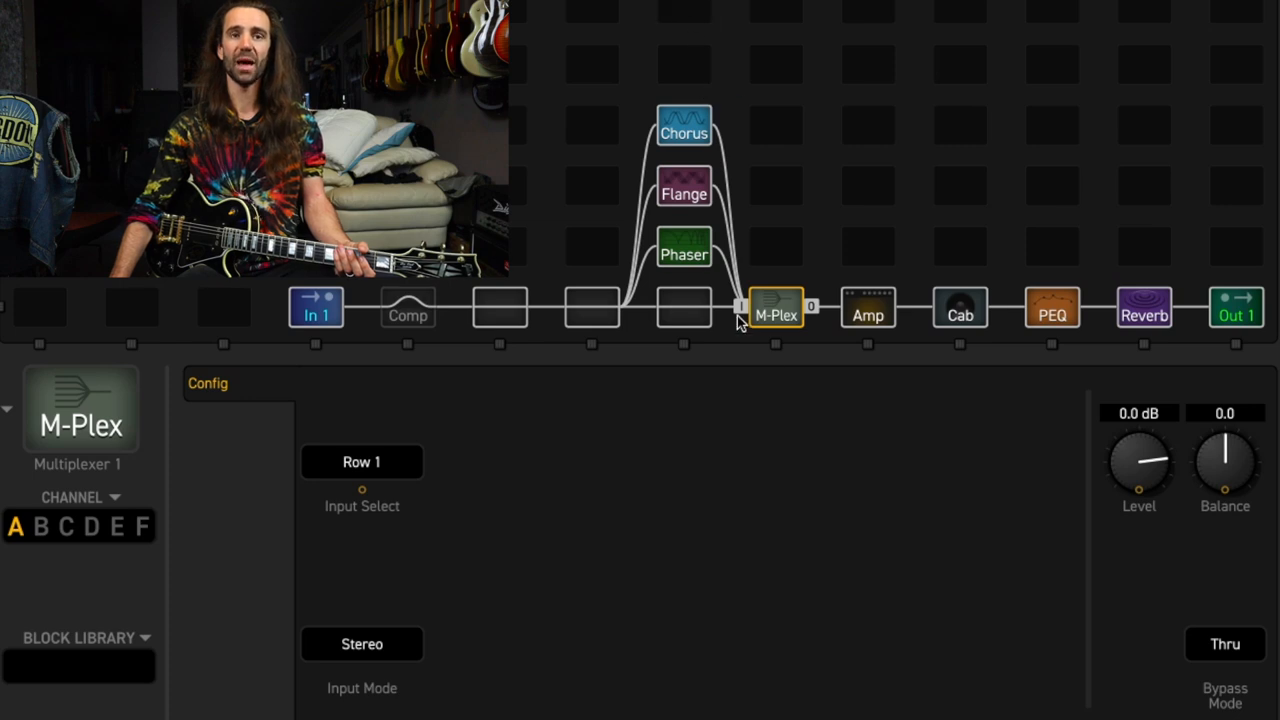
pyautogui.moveTo(376, 486)
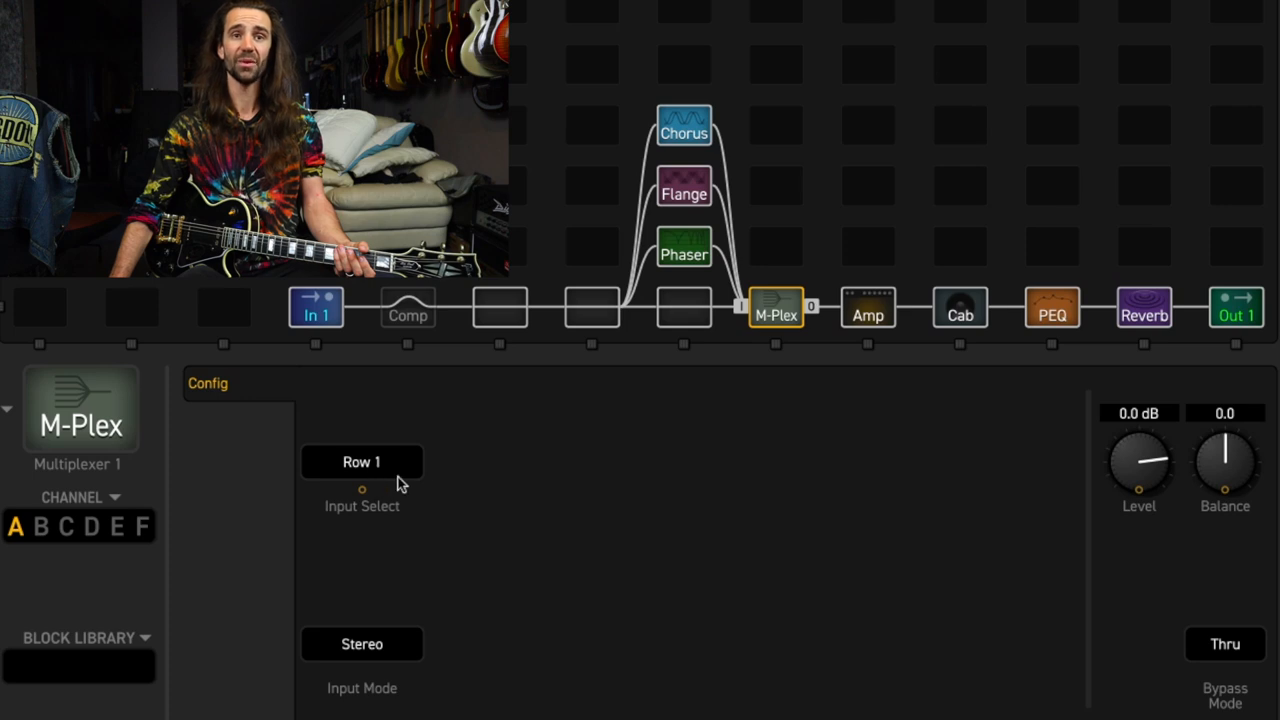
pyautogui.moveTo(108, 568)
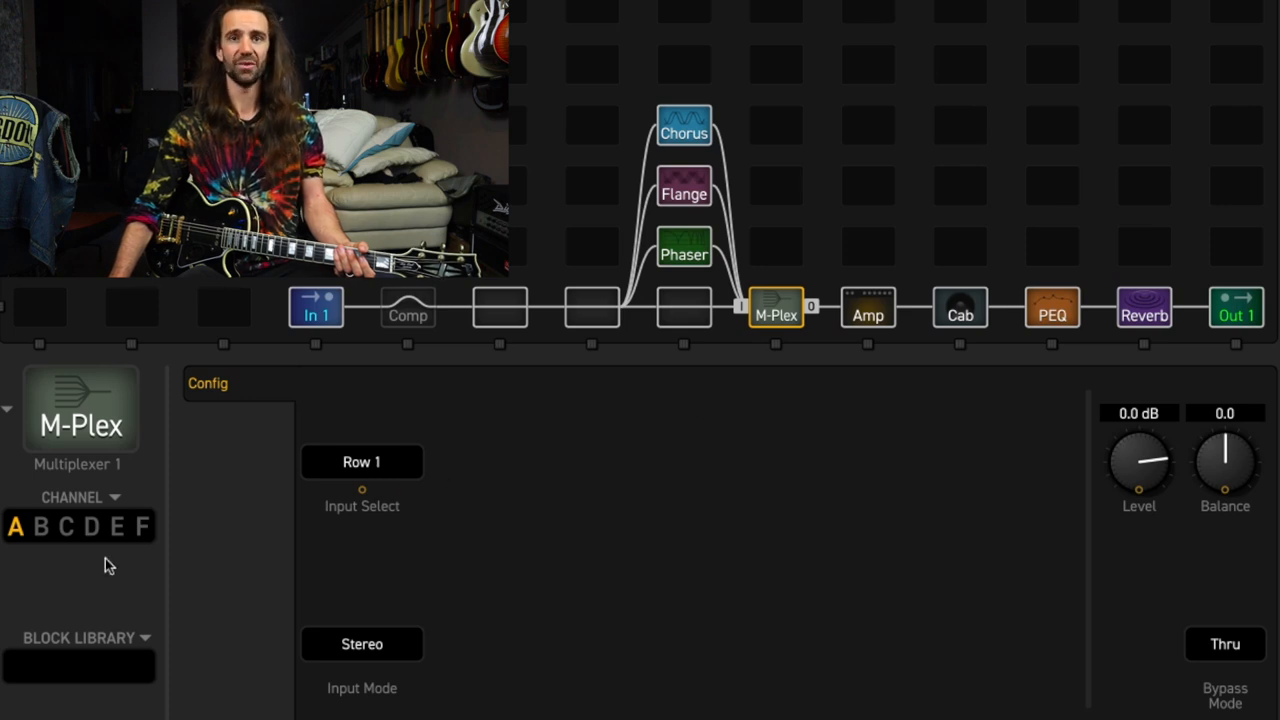
pyautogui.moveTo(752, 308)
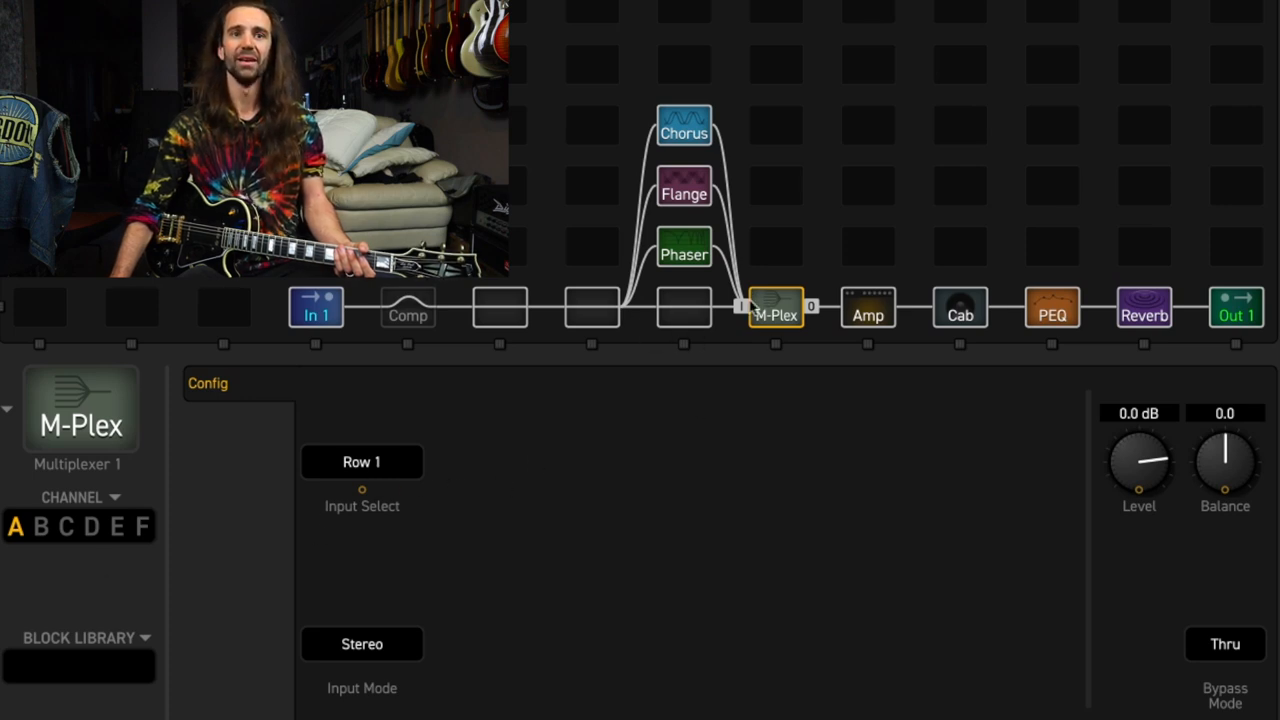
pyautogui.moveTo(310, 438)
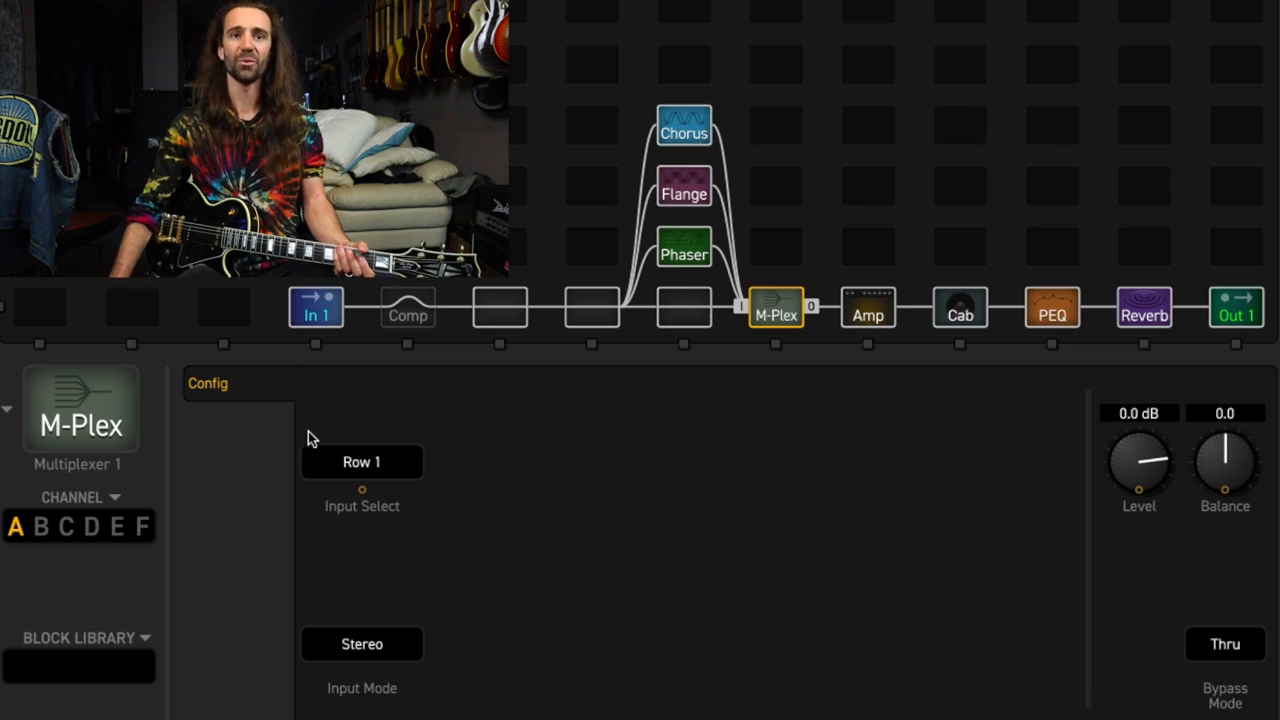
pyautogui.click(360, 460)
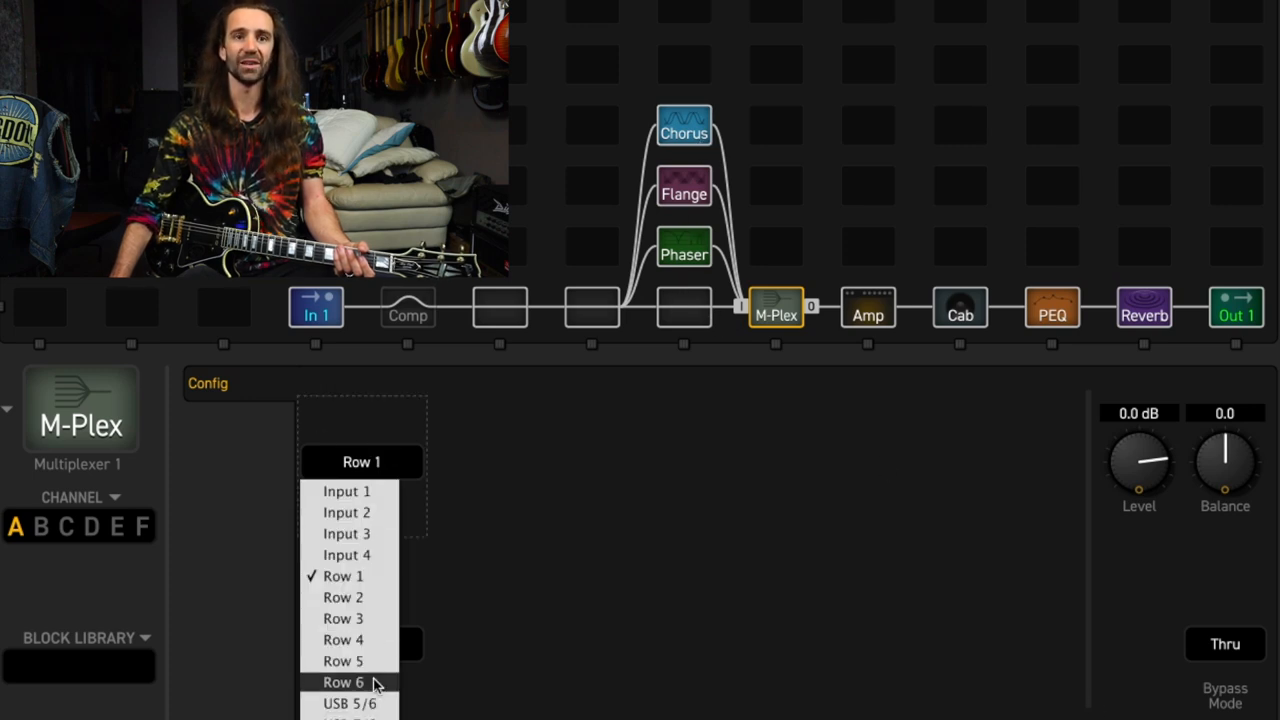
pyautogui.click(342, 680)
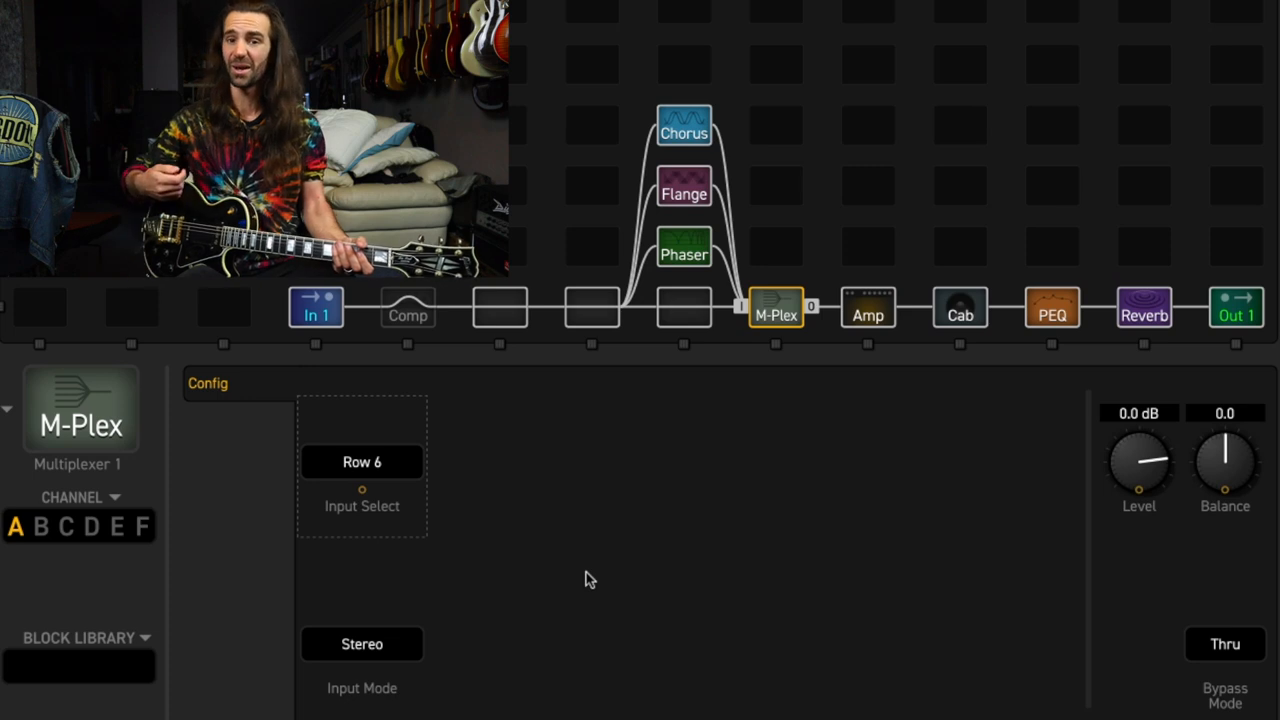
pyautogui.moveTo(230, 608)
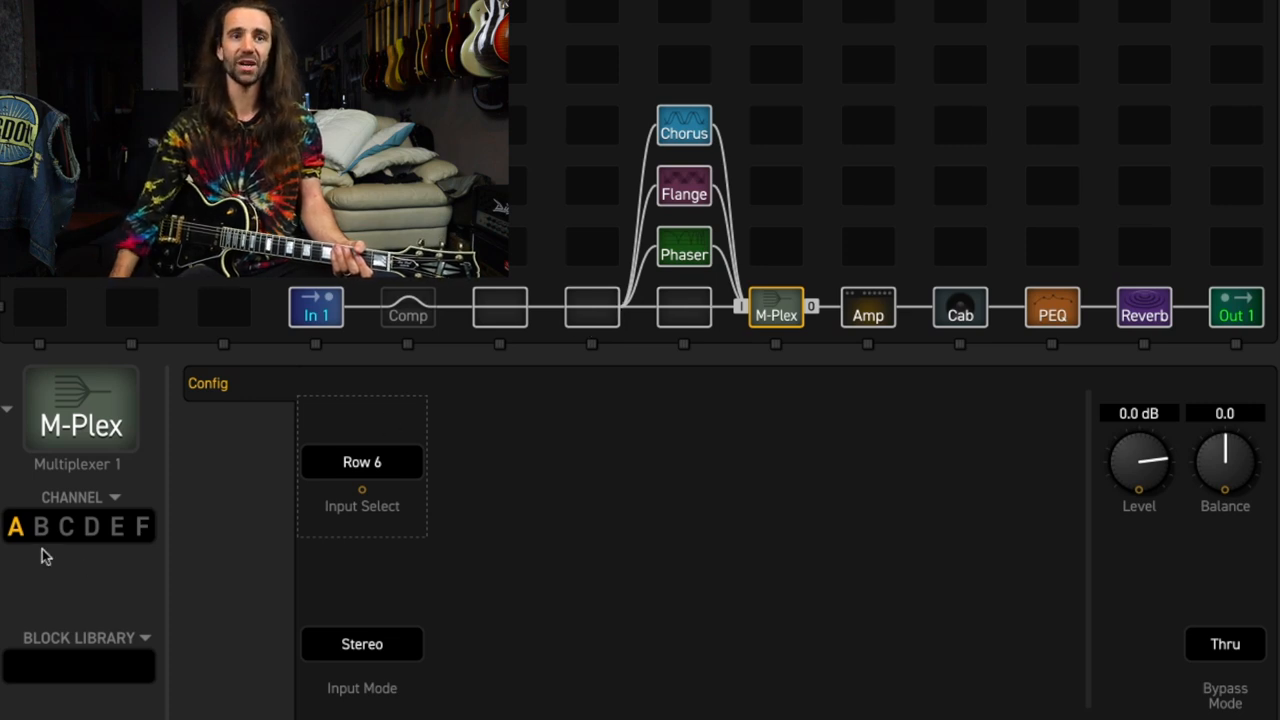
# Assign multiplexer channels B, C and D to Rows 3, 4 and 5 so each selects a different effect
pyautogui.click(40, 526)
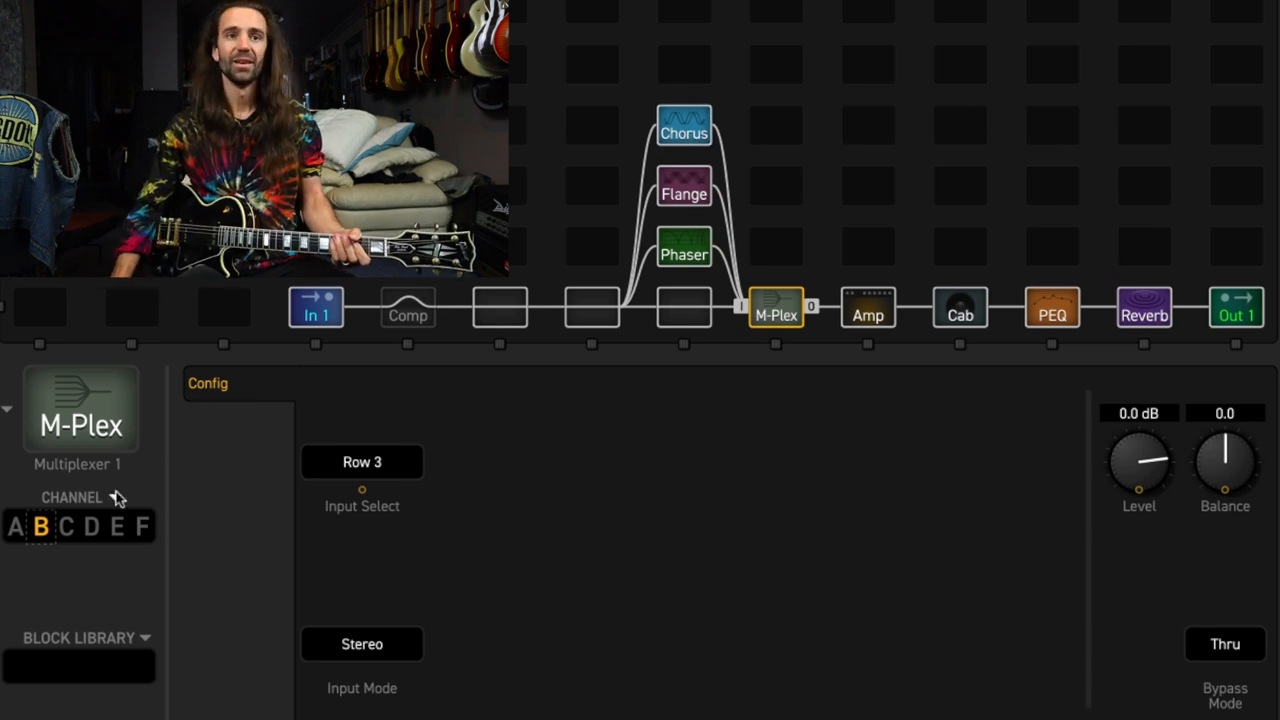
pyautogui.click(64, 526)
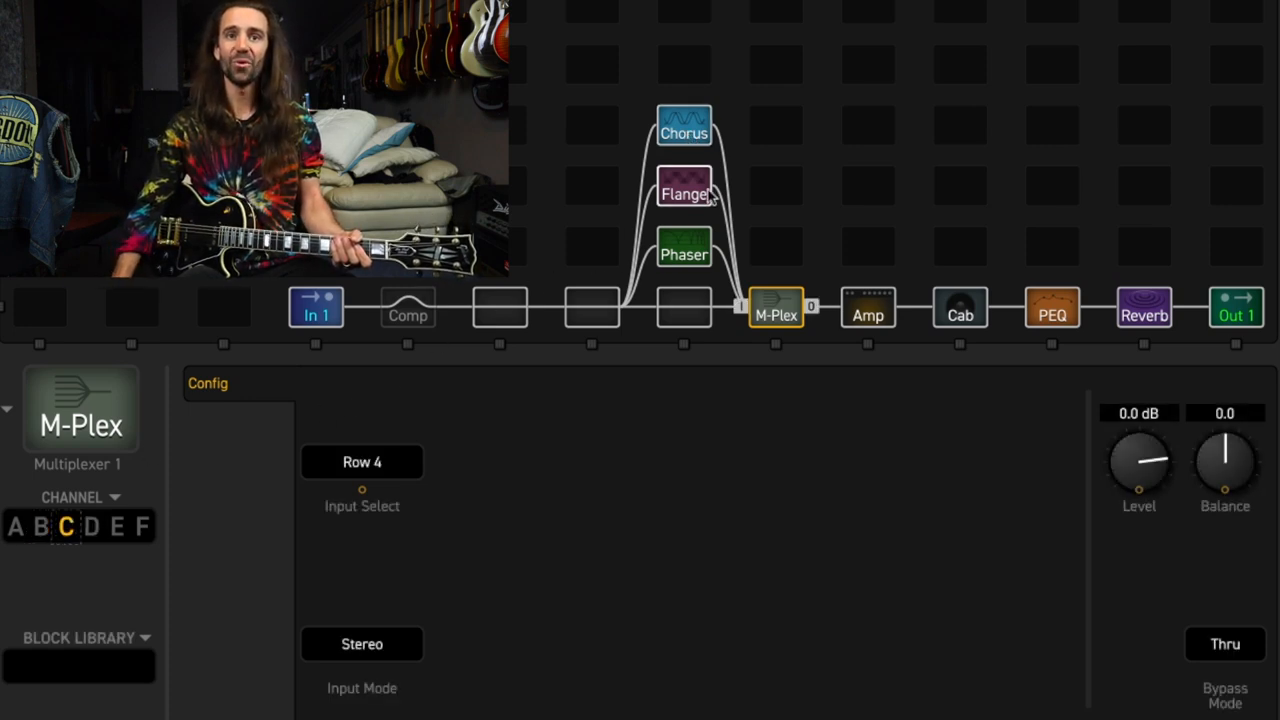
pyautogui.click(684, 192)
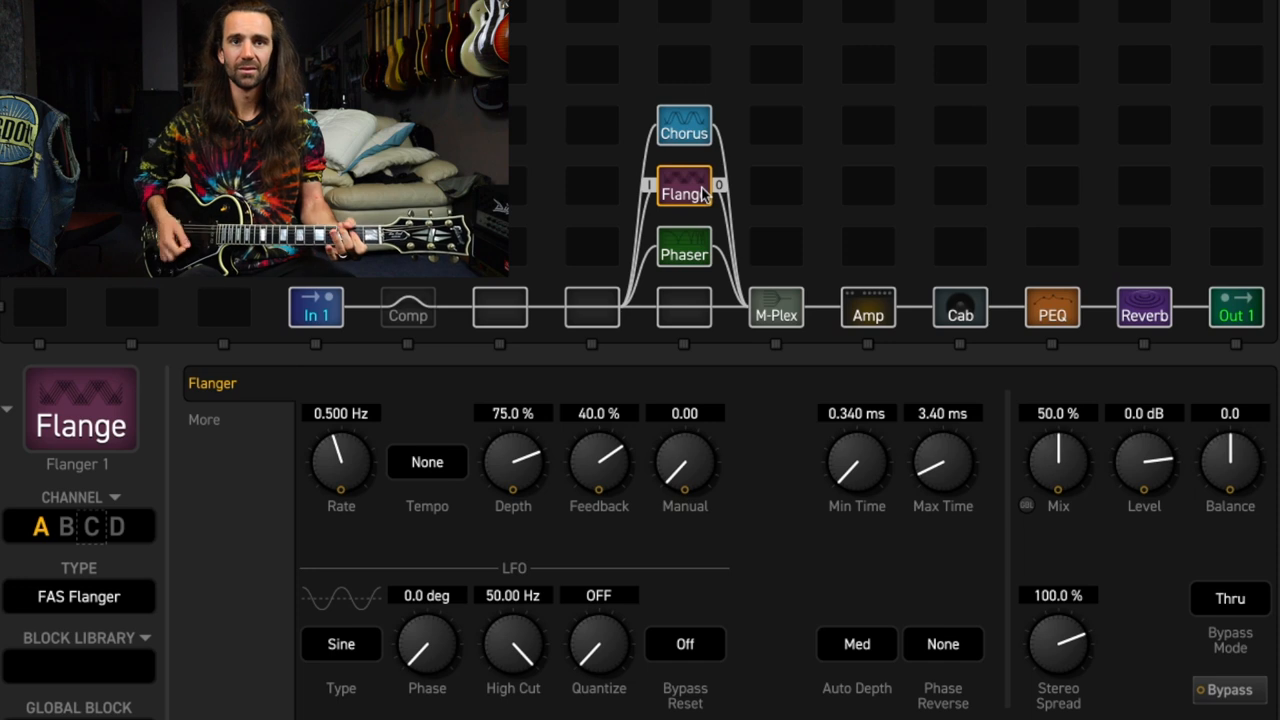
pyautogui.click(684, 248)
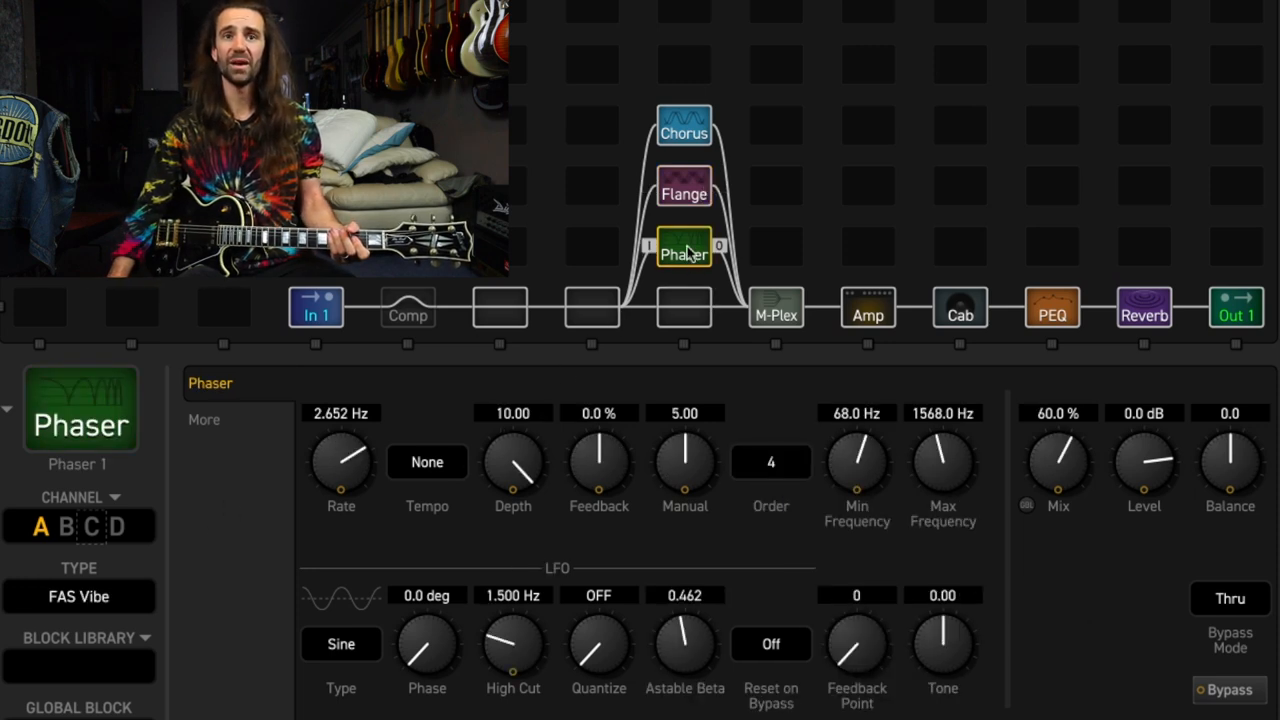
pyautogui.click(776, 308)
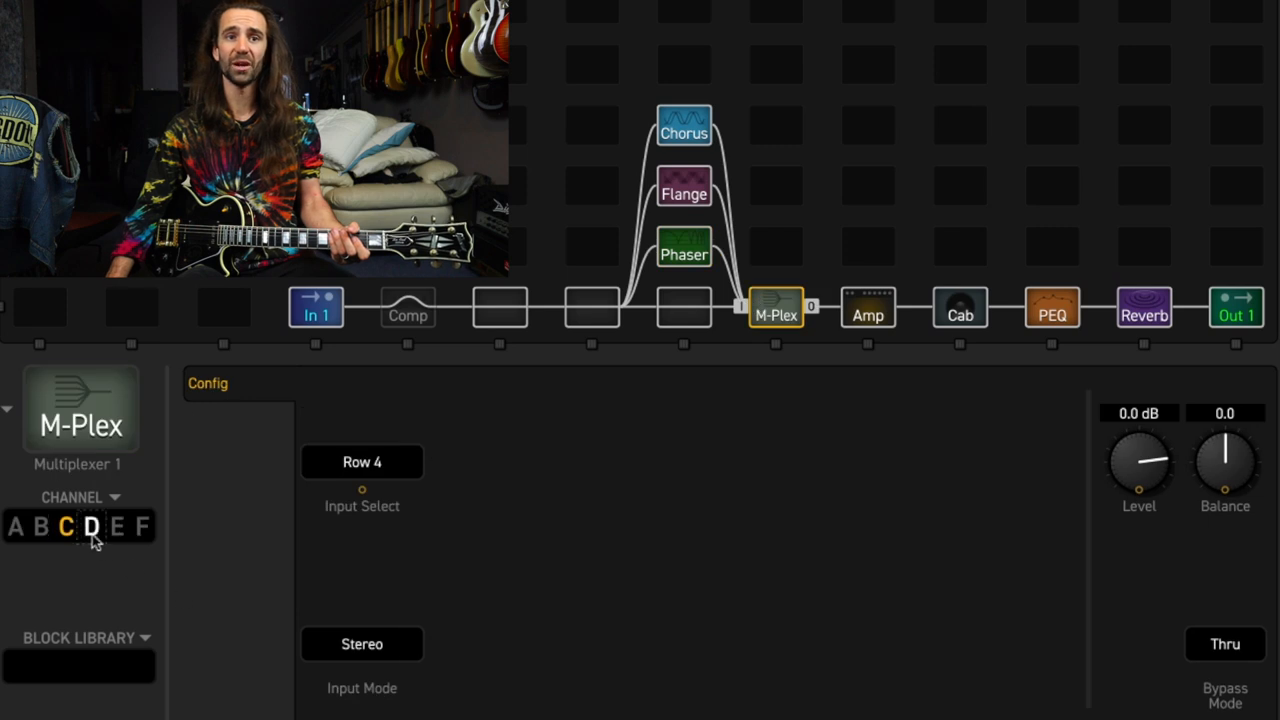
pyautogui.click(92, 526)
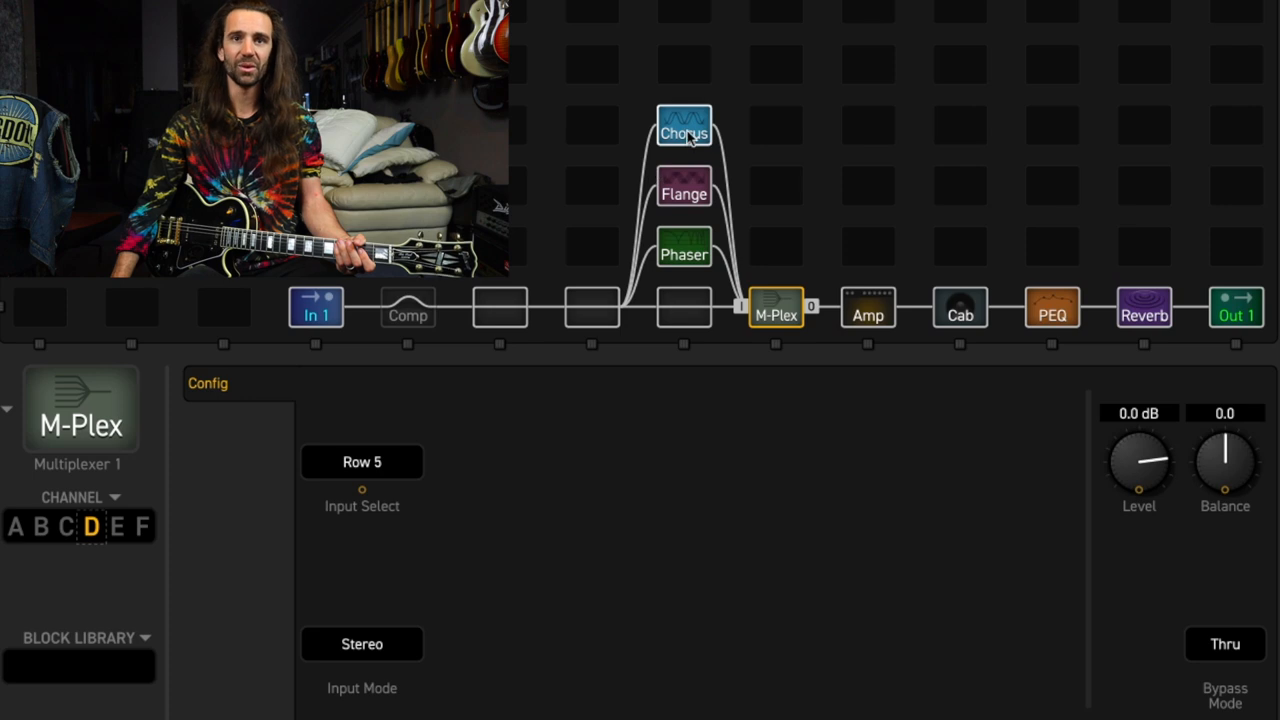
pyautogui.moveTo(644, 392)
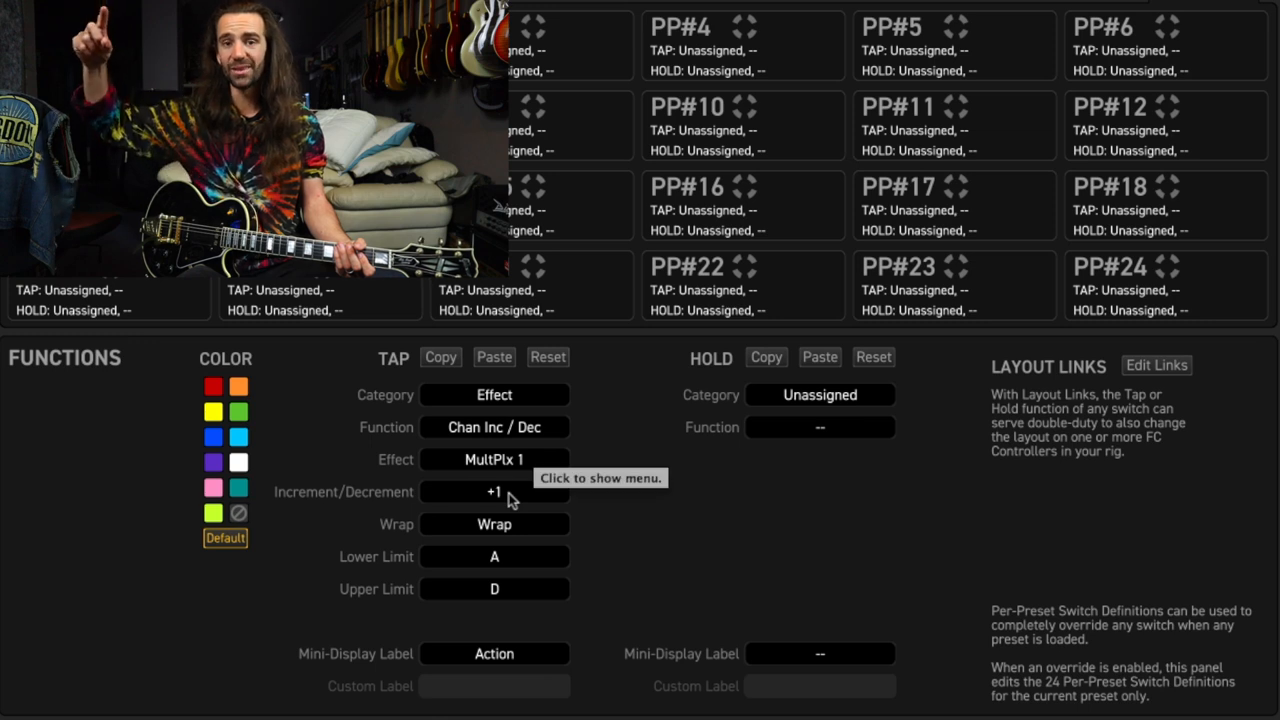
pyautogui.moveTo(510, 560)
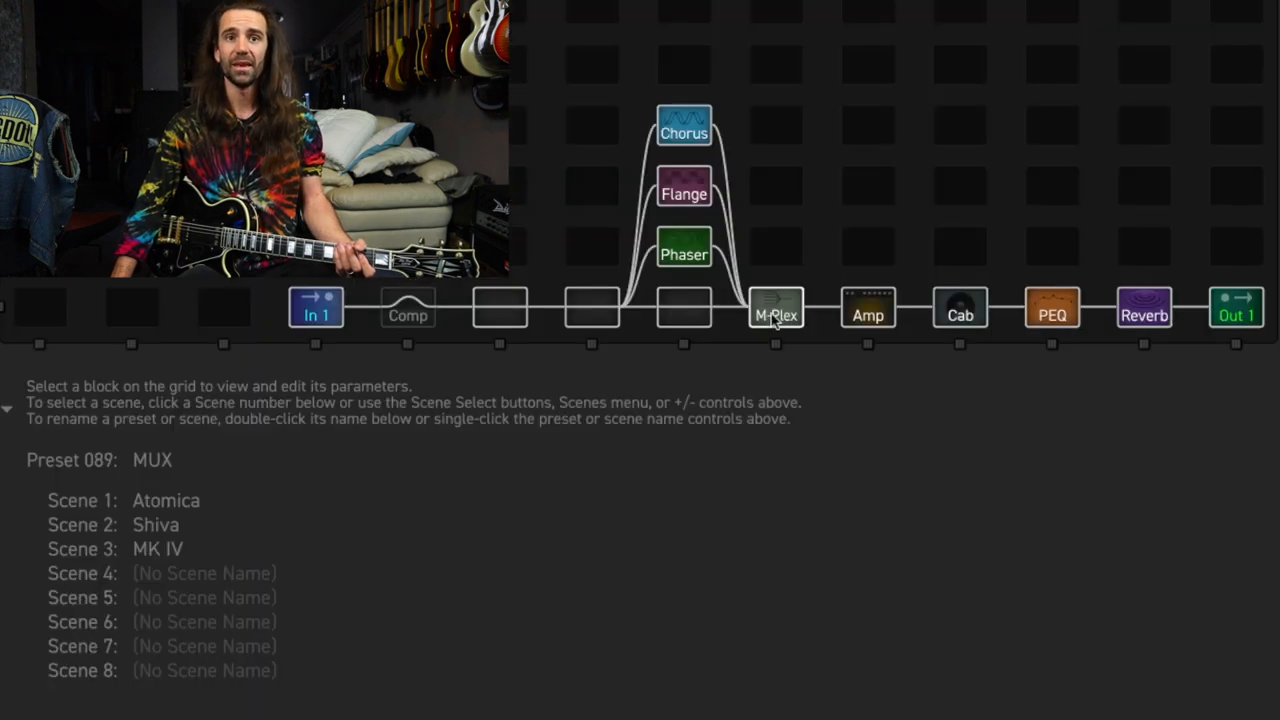
# Step Multiplexer 1 live through channels A, B, C and D repeatedly to audition each effect path
pyautogui.click(776, 308)
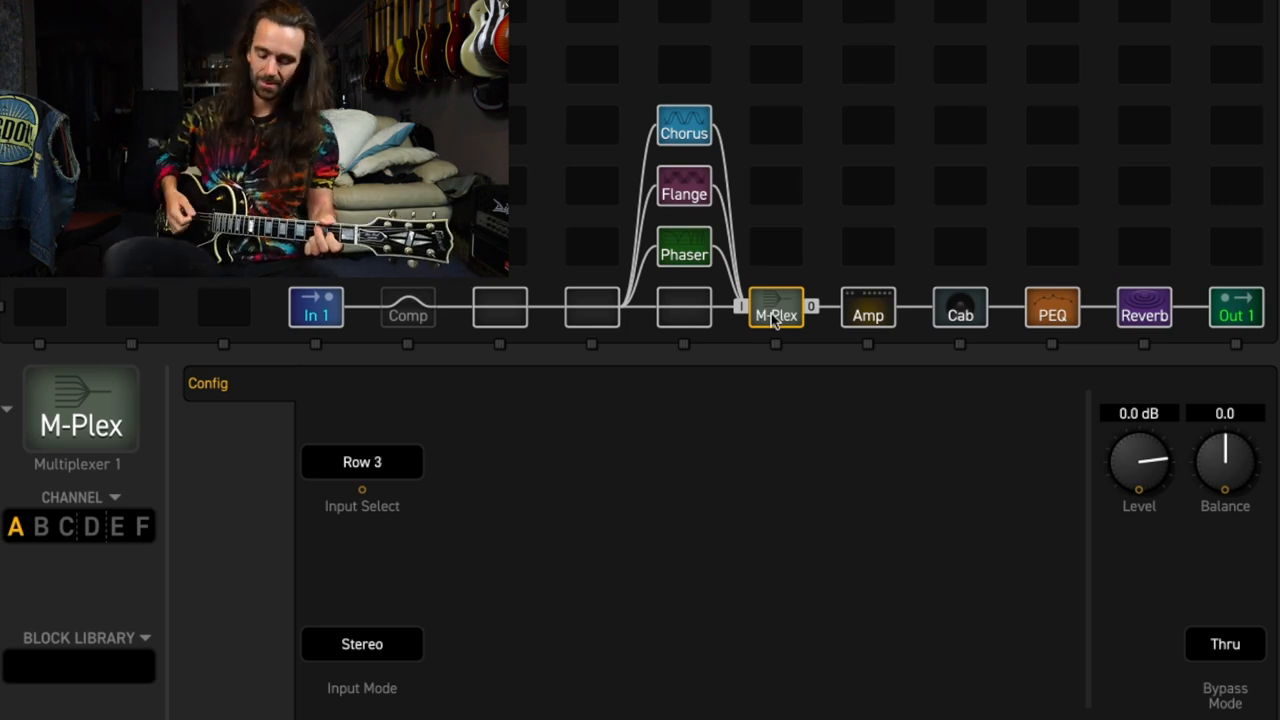
pyautogui.click(40, 526)
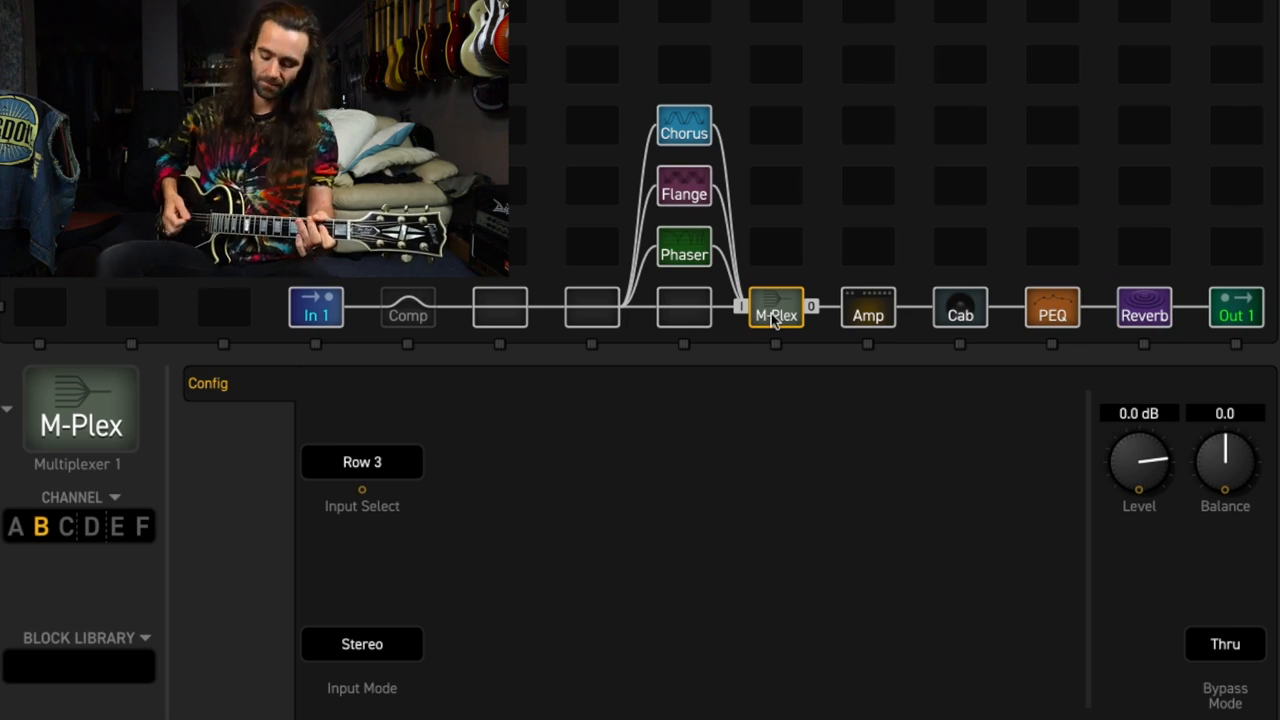
pyautogui.click(64, 526)
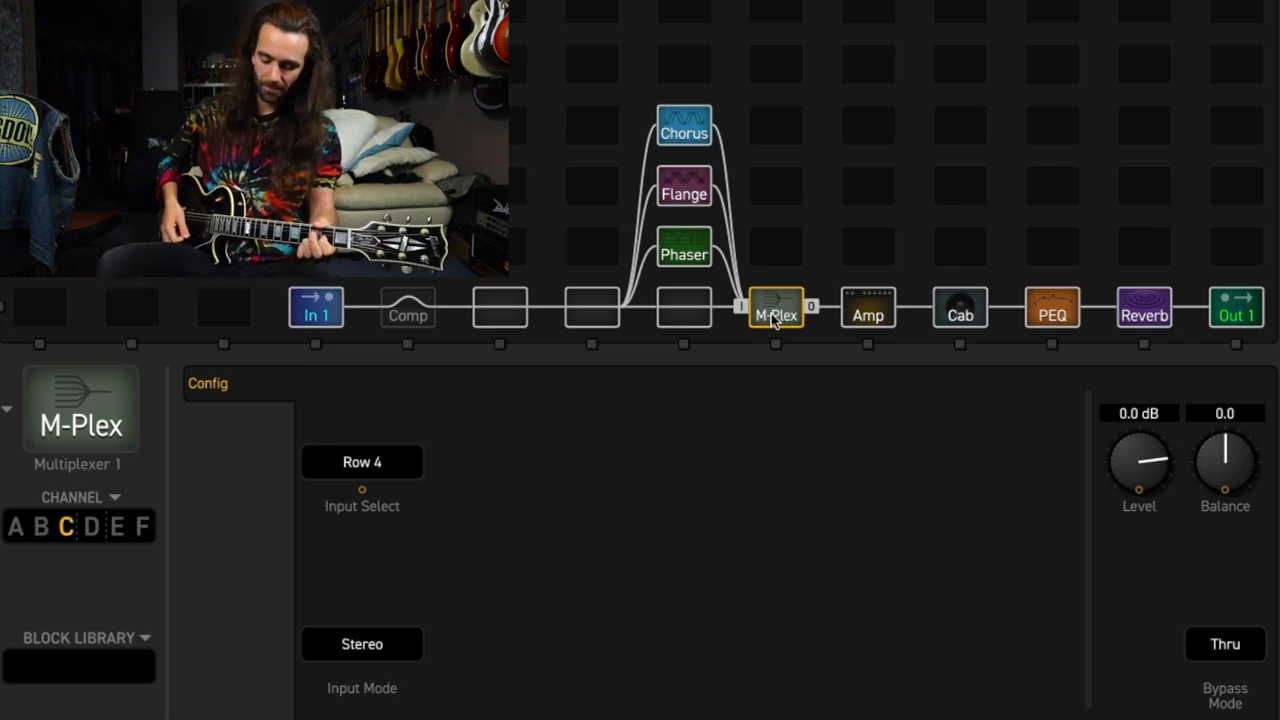
pyautogui.click(92, 526)
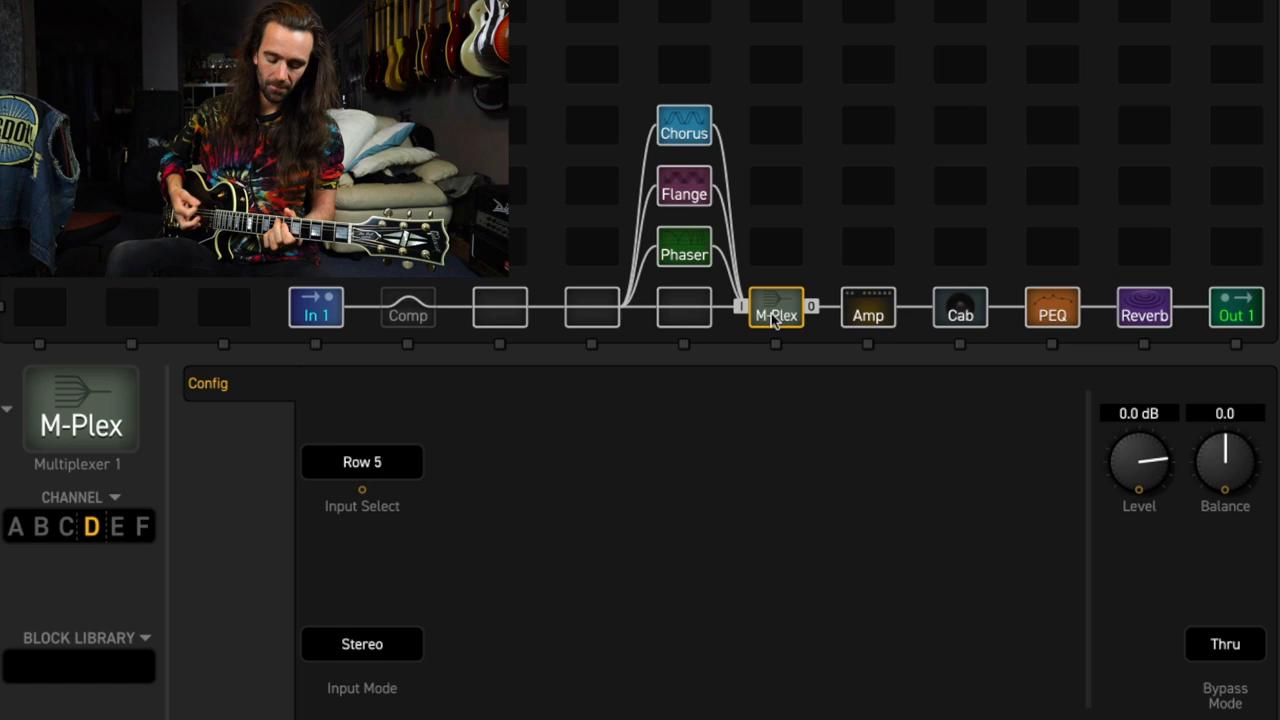
pyautogui.click(14, 526)
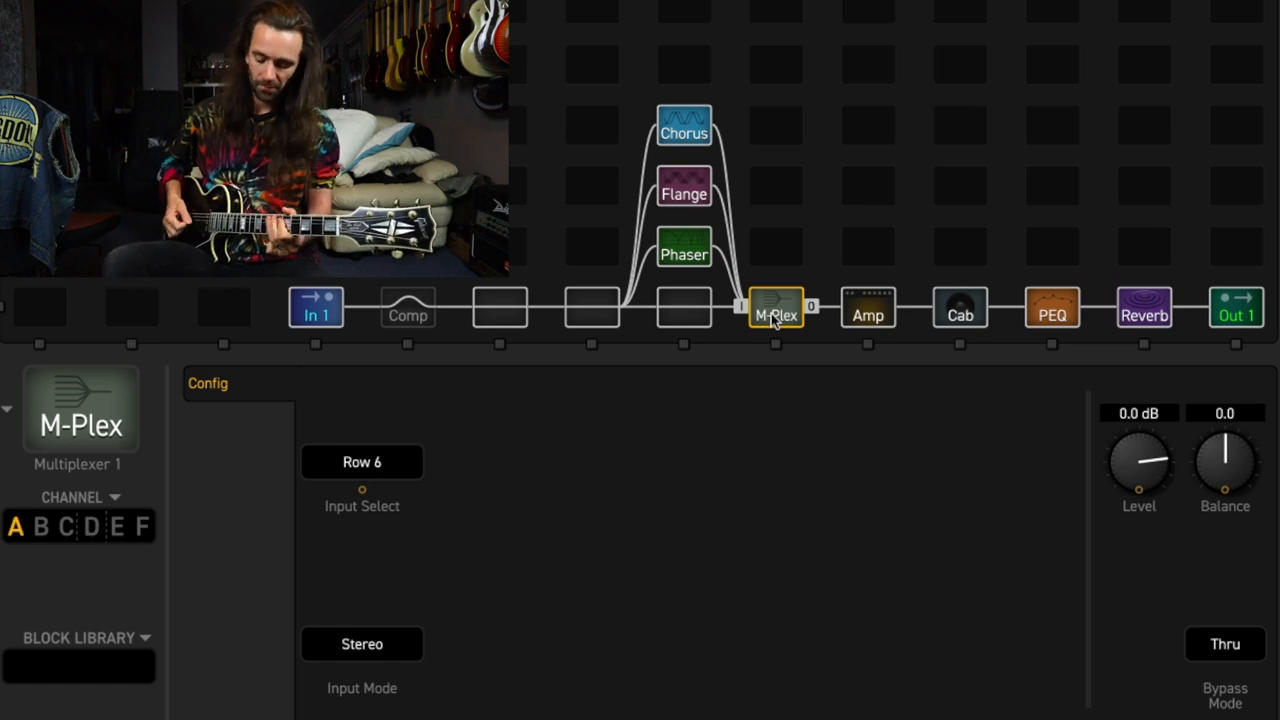
pyautogui.click(40, 526)
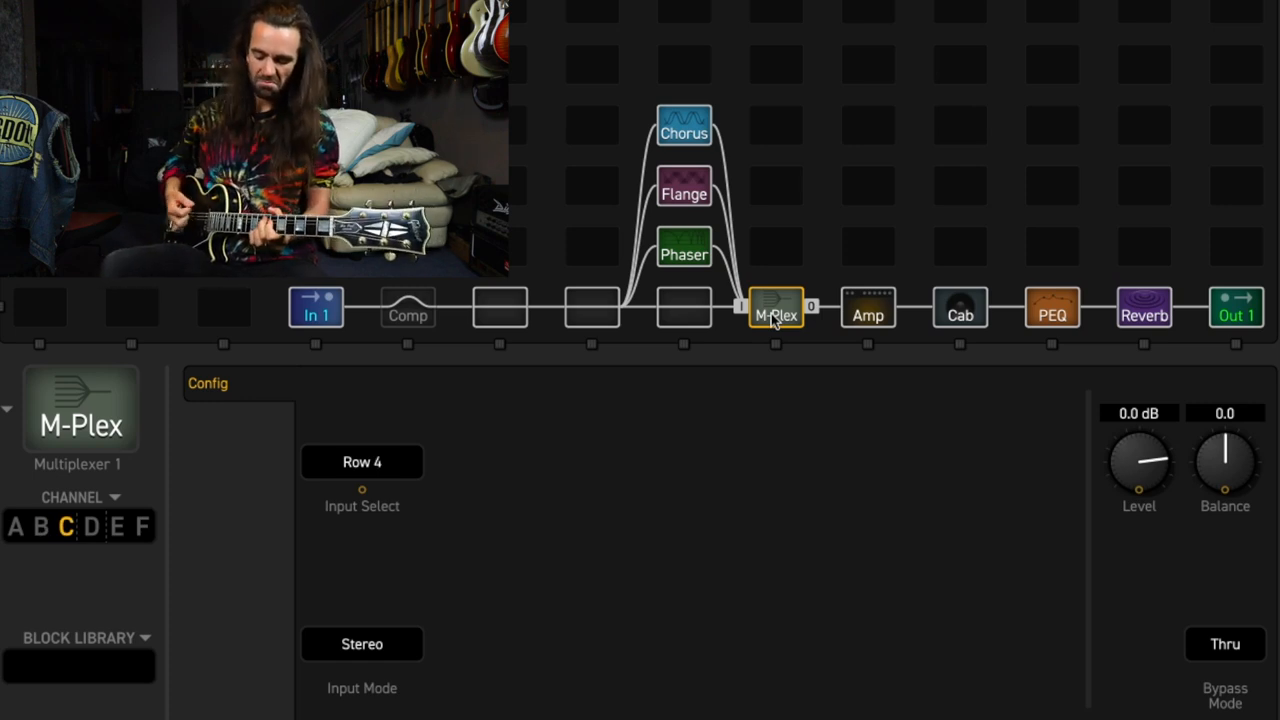
pyautogui.click(92, 526)
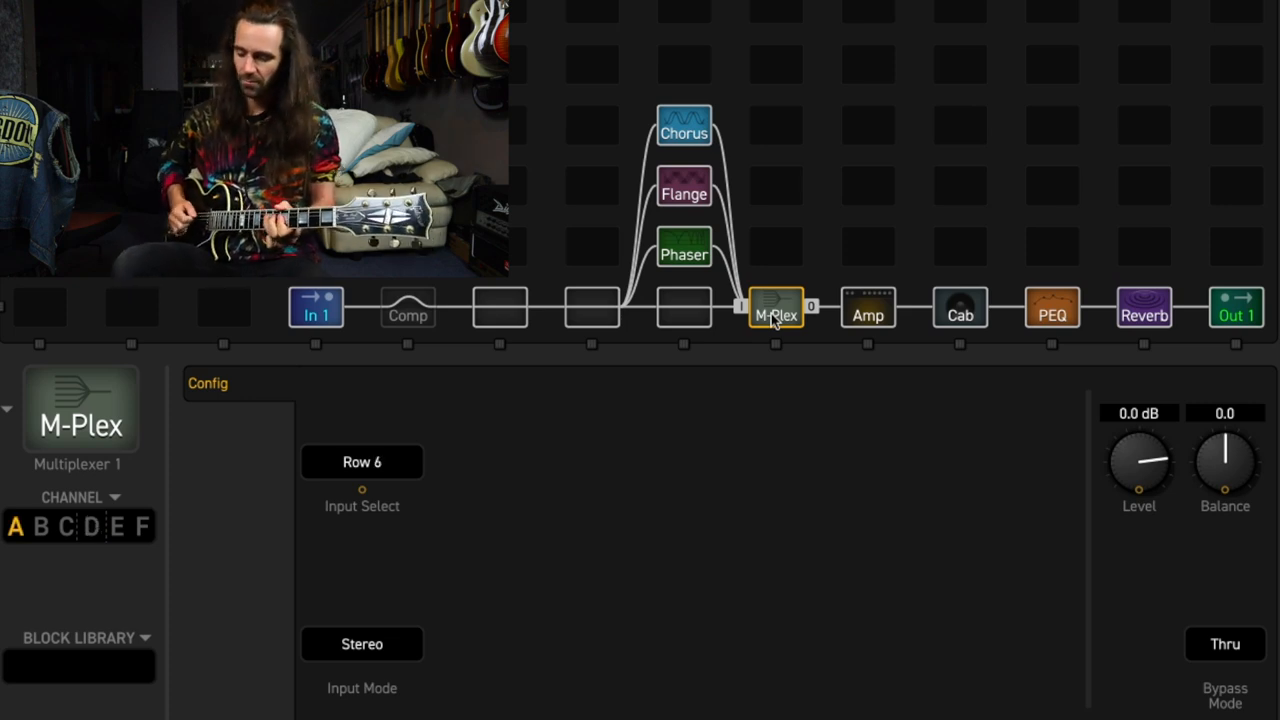
pyautogui.click(40, 526)
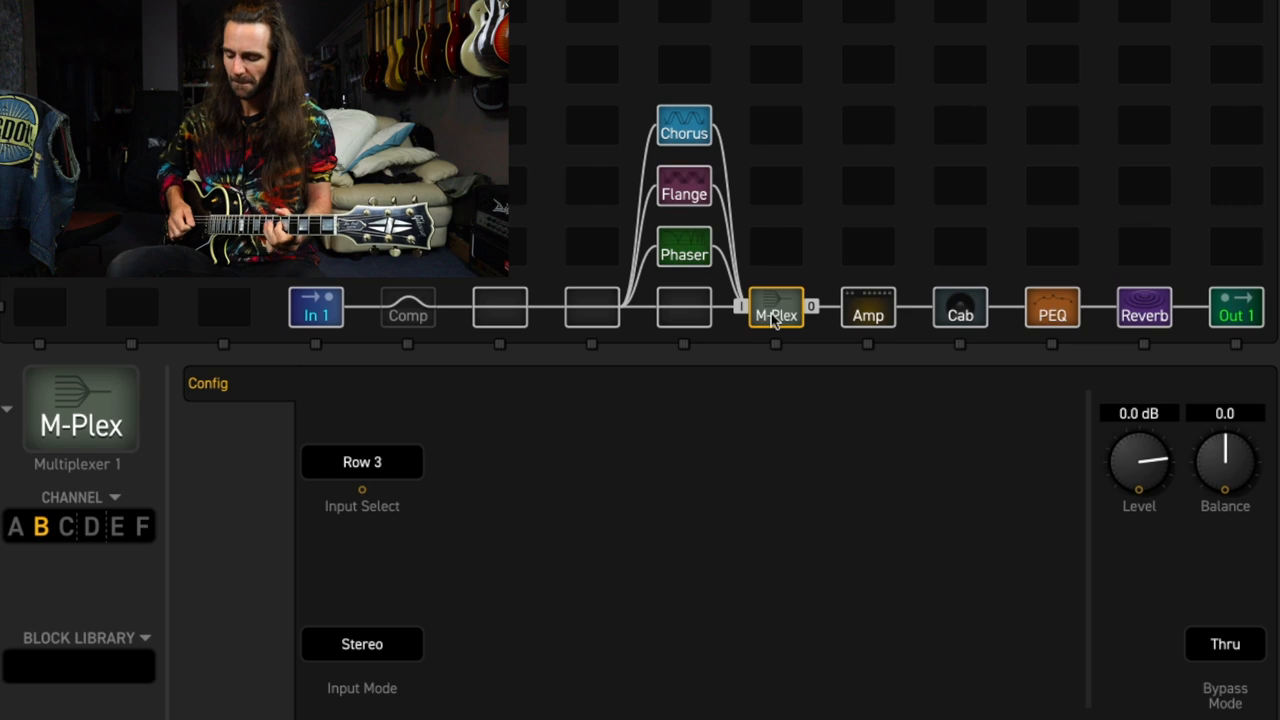
pyautogui.click(64, 526)
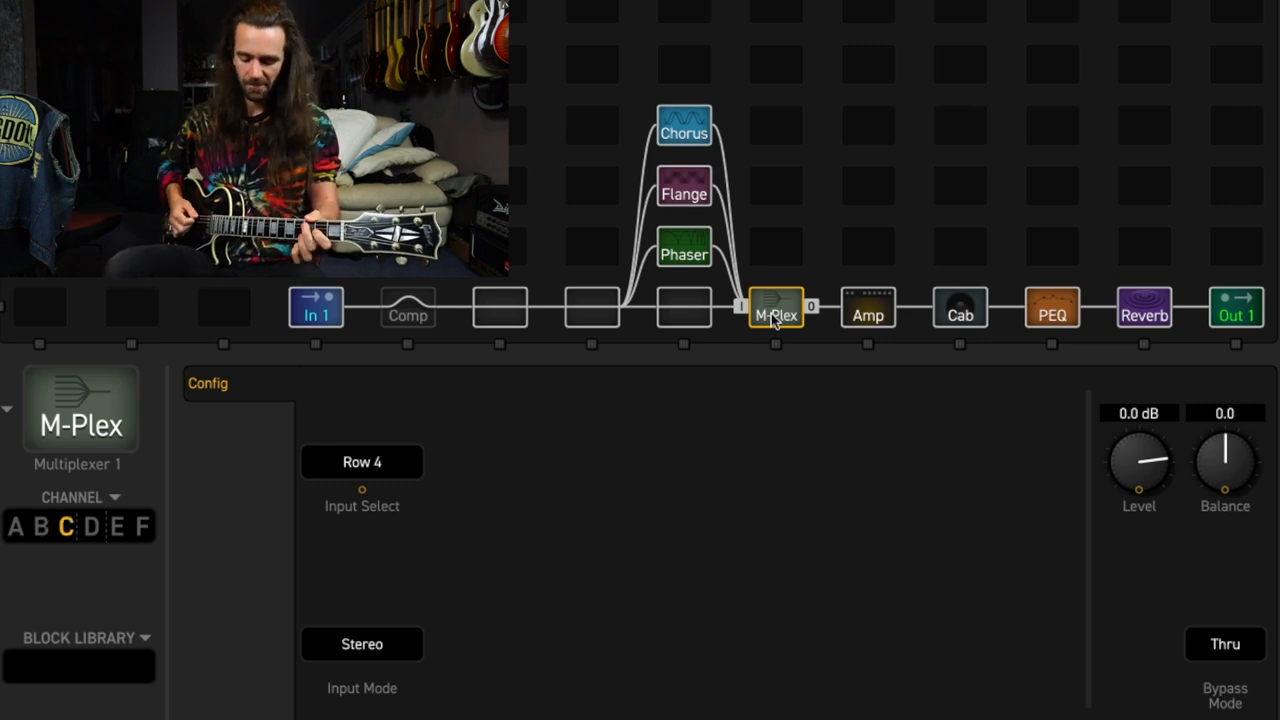
pyautogui.click(92, 526)
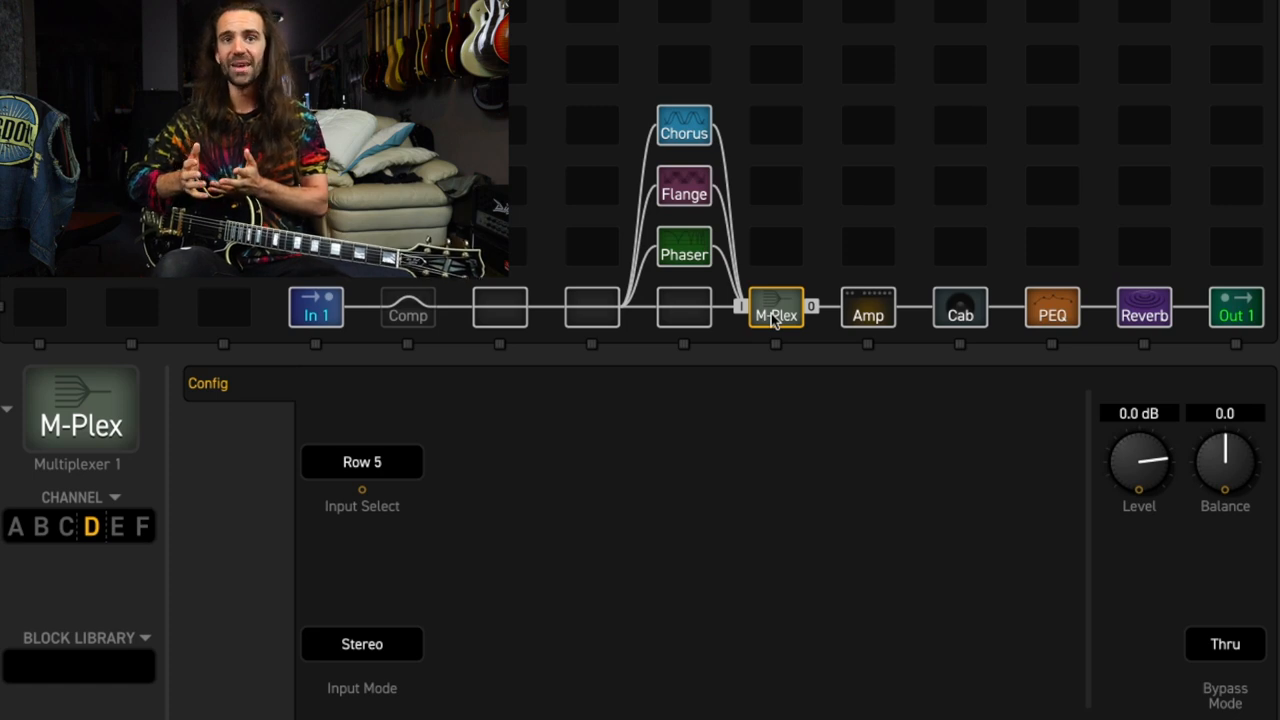
pyautogui.moveTo(676, 96)
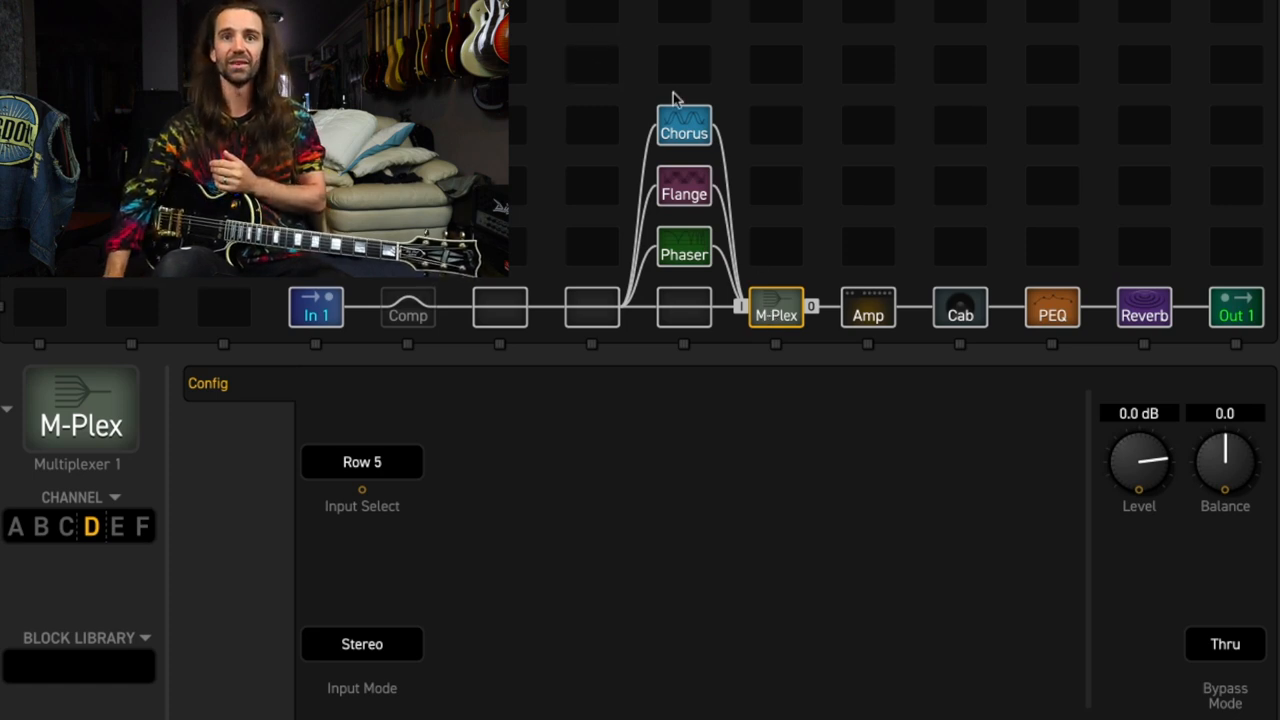
pyautogui.moveTo(764, 532)
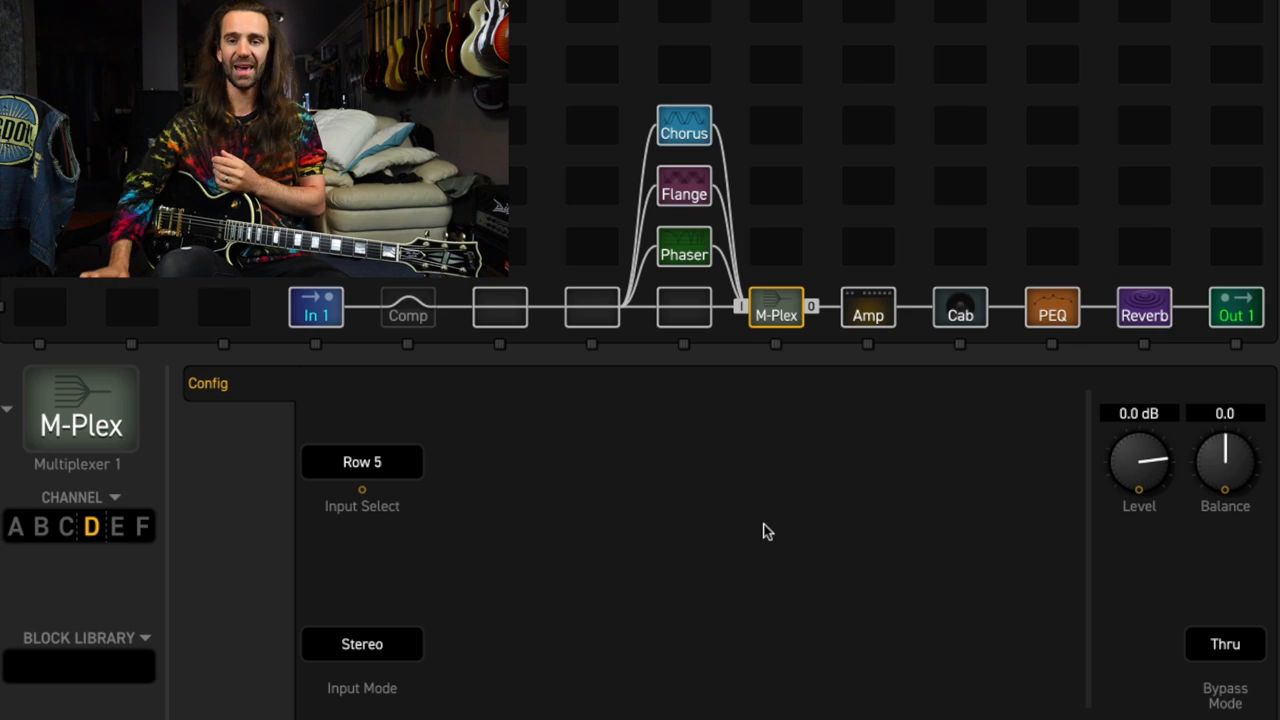